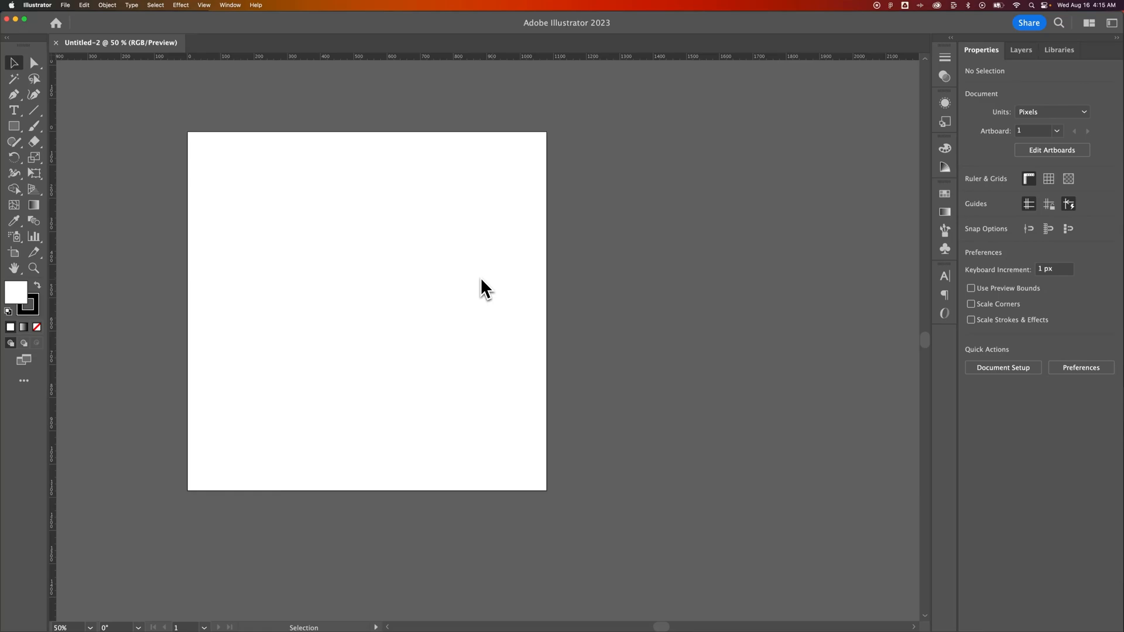
{"action": "mouse_move", "coordinate": [443, 278]}
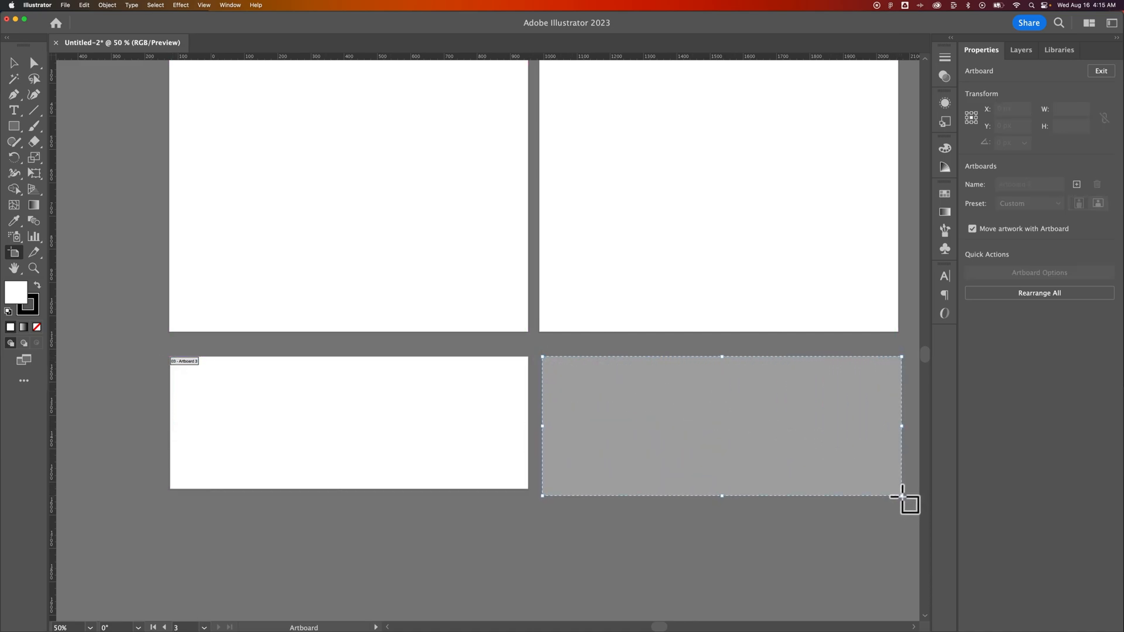
- Drag out the fourth artboard at the lower right of the document
{"action": "left_click_drag", "start_coordinate": [901, 496], "coordinate": [901, 489]}
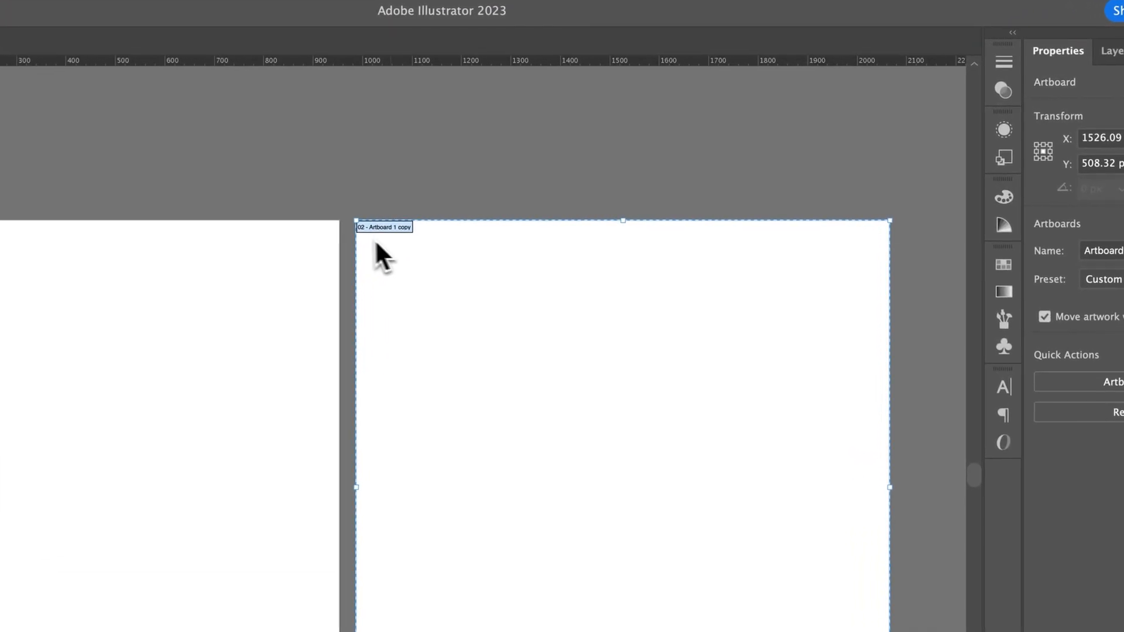
{"action": "mouse_move", "coordinate": [606, 275]}
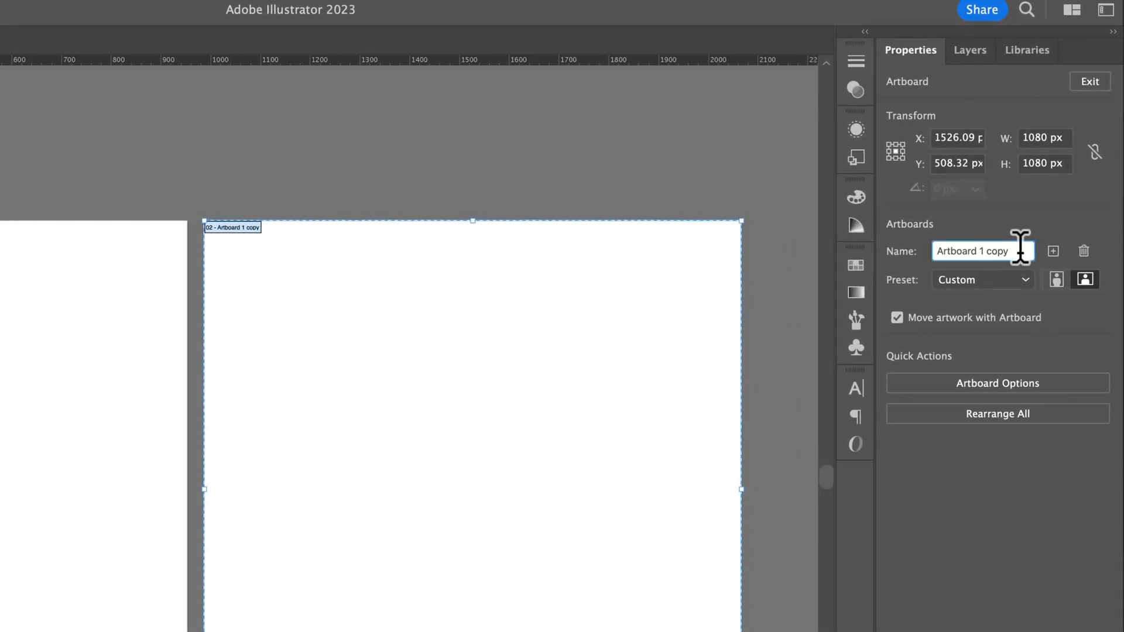
- Name the second artboard 'Layout 2' in the Properties panel
{"action": "double_click", "coordinate": [983, 251]}
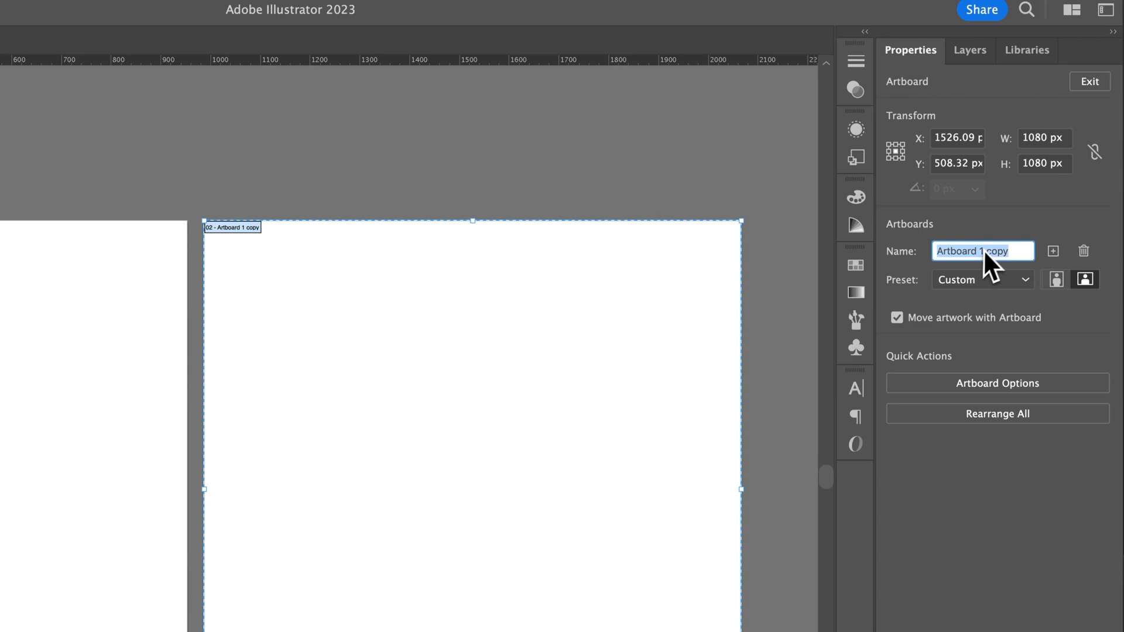
{"action": "type", "text": "Layout"}
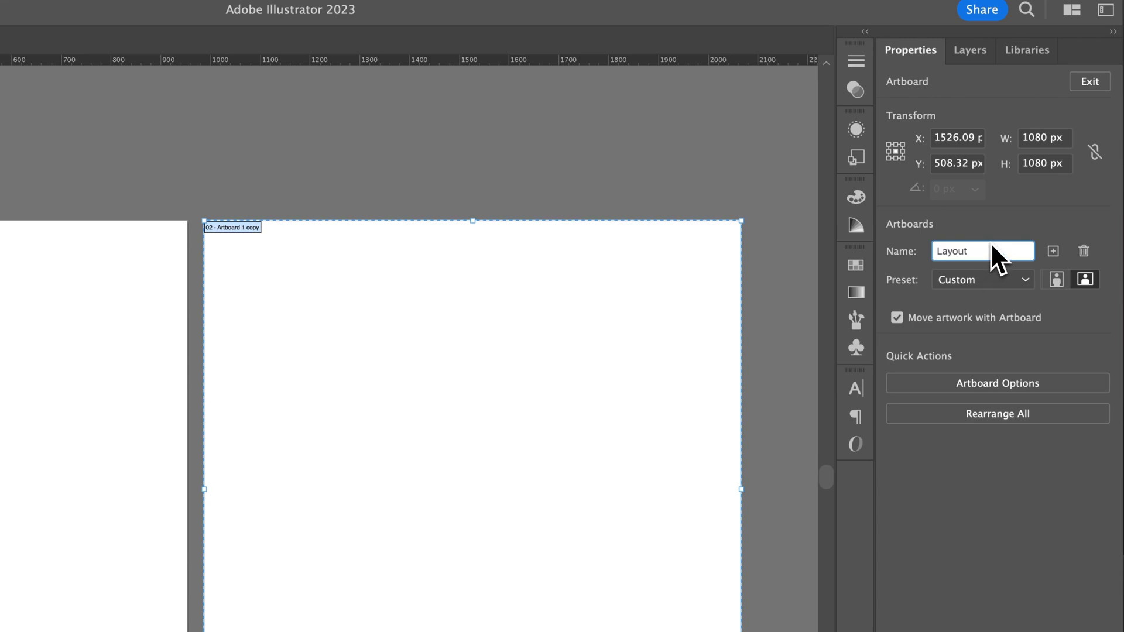
{"action": "type", "text": "Layout 2"}
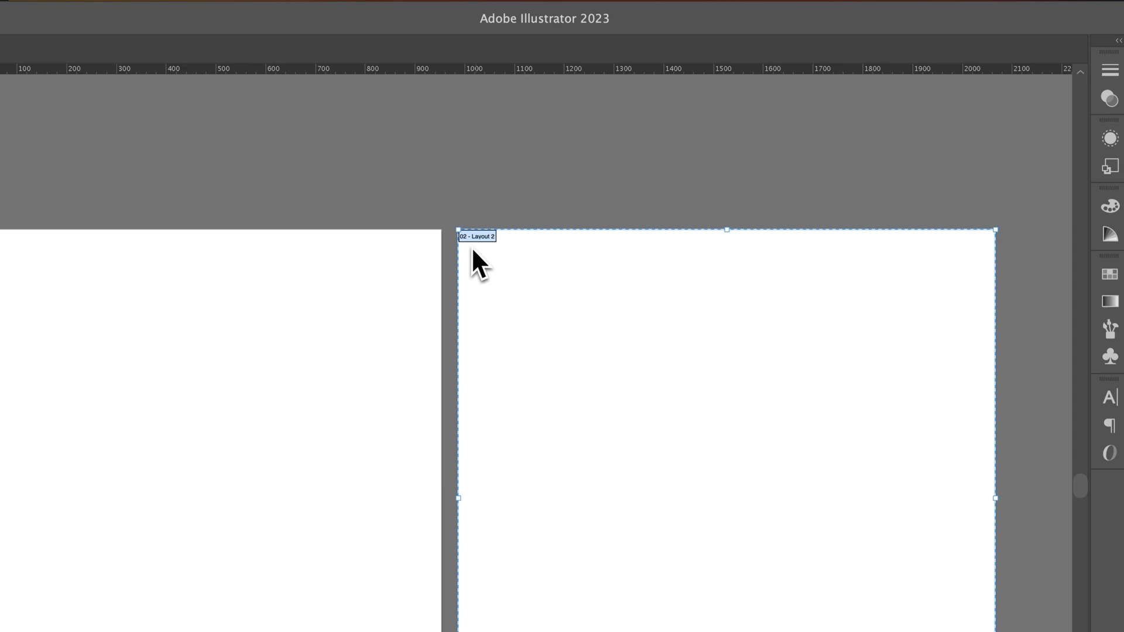
{"action": "mouse_move", "coordinate": [480, 269]}
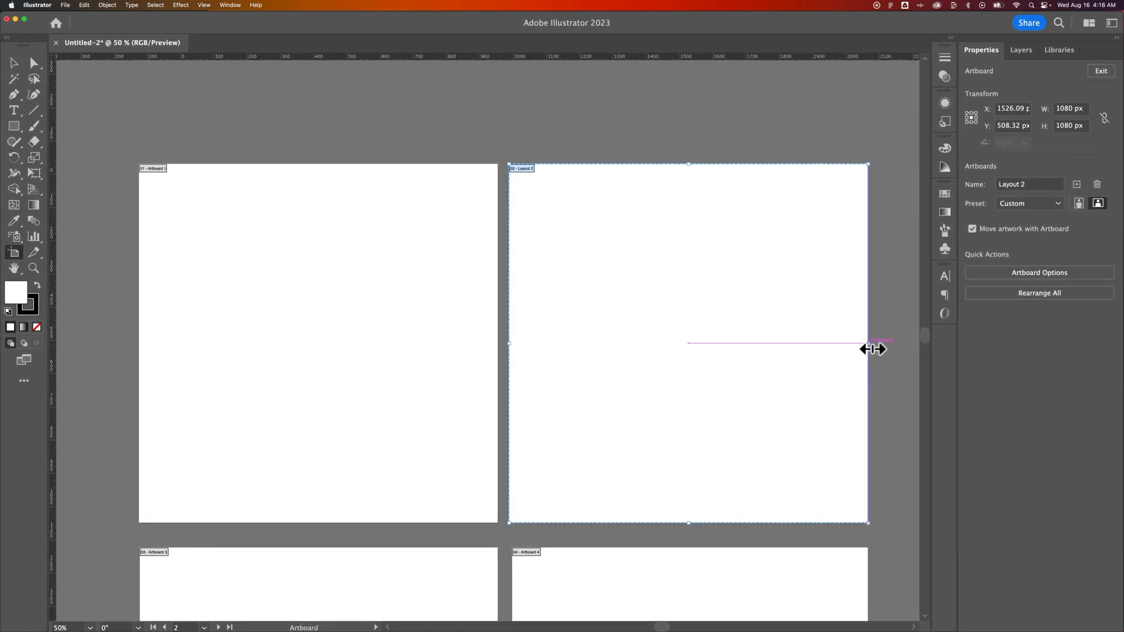
- Narrow the second artboard to about 628 px wide and name it 'Vertical Layout'
{"action": "left_click_drag", "start_coordinate": [867, 343], "coordinate": [716, 342]}
{"action": "type", "text": "0"}
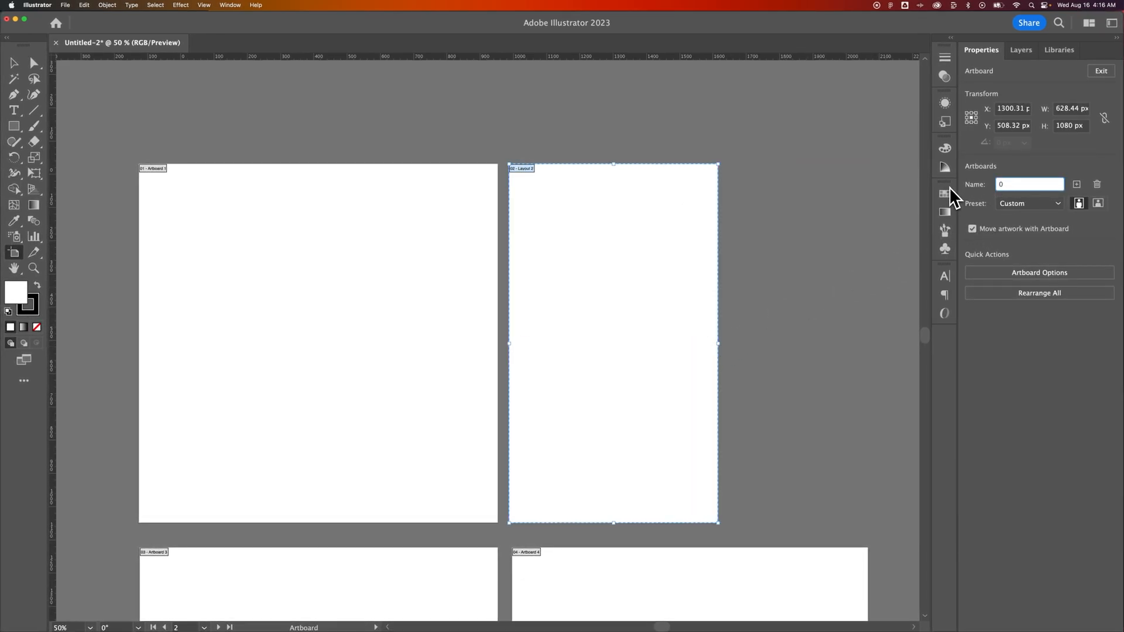
{"action": "type", "text": "Vertical L"}
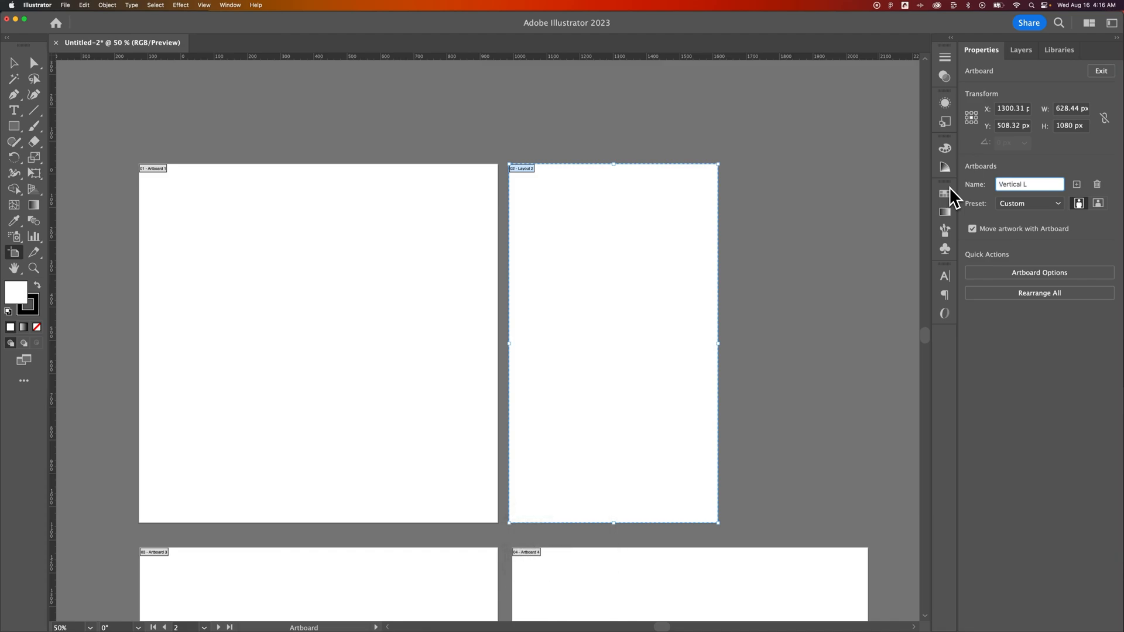
{"action": "type", "text": "Vertical Layout"}
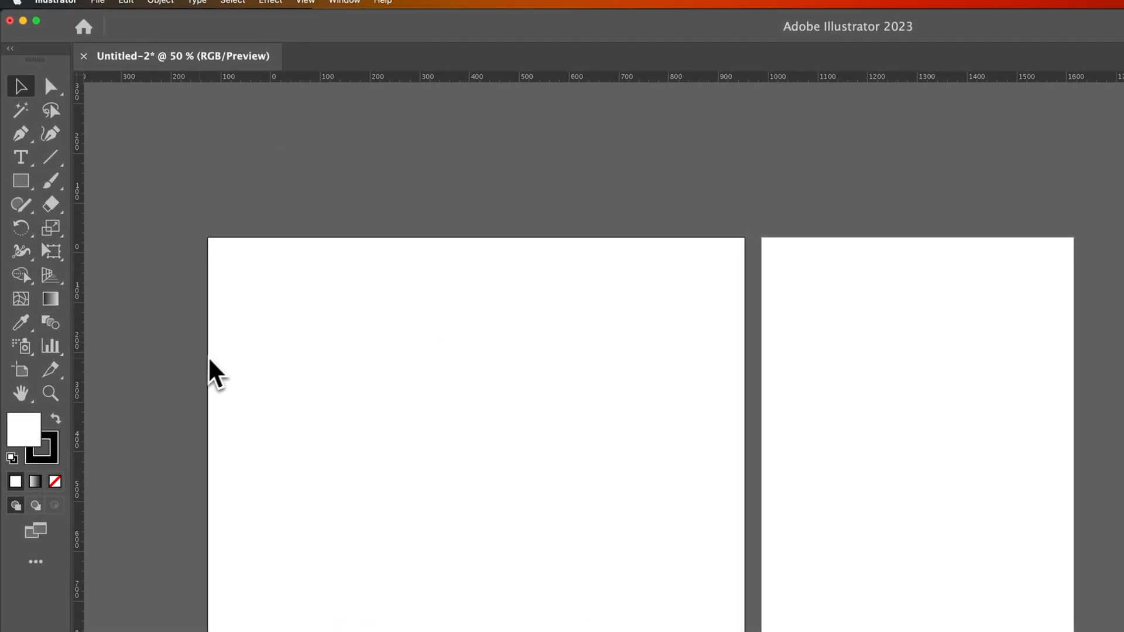
{"action": "left_click", "coordinate": [20, 369]}
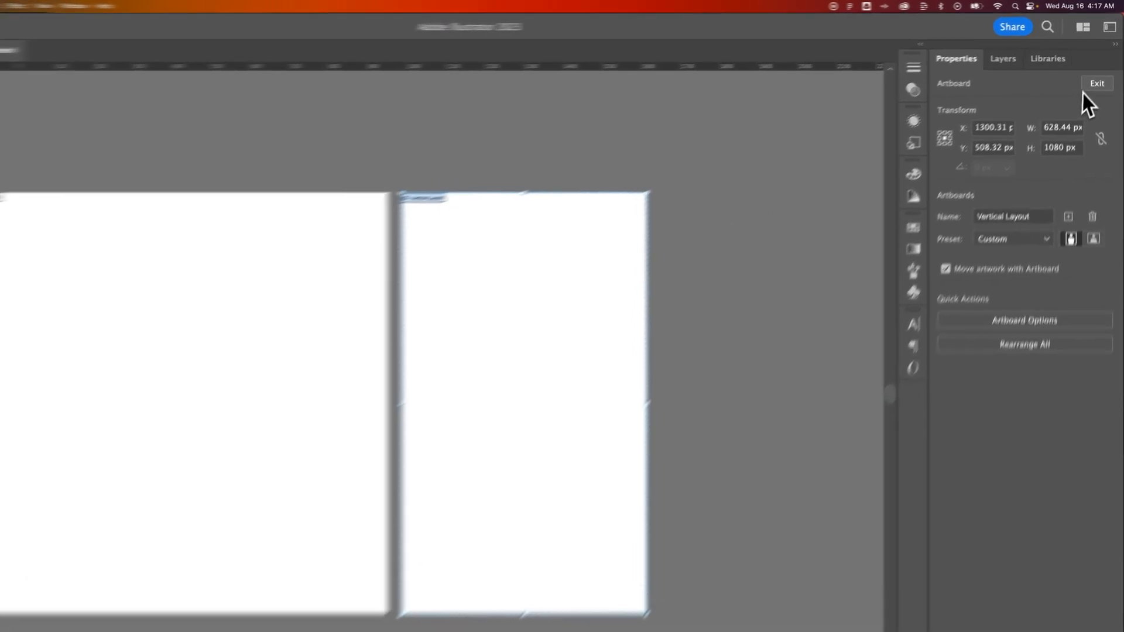
{"action": "left_click", "coordinate": [1097, 83]}
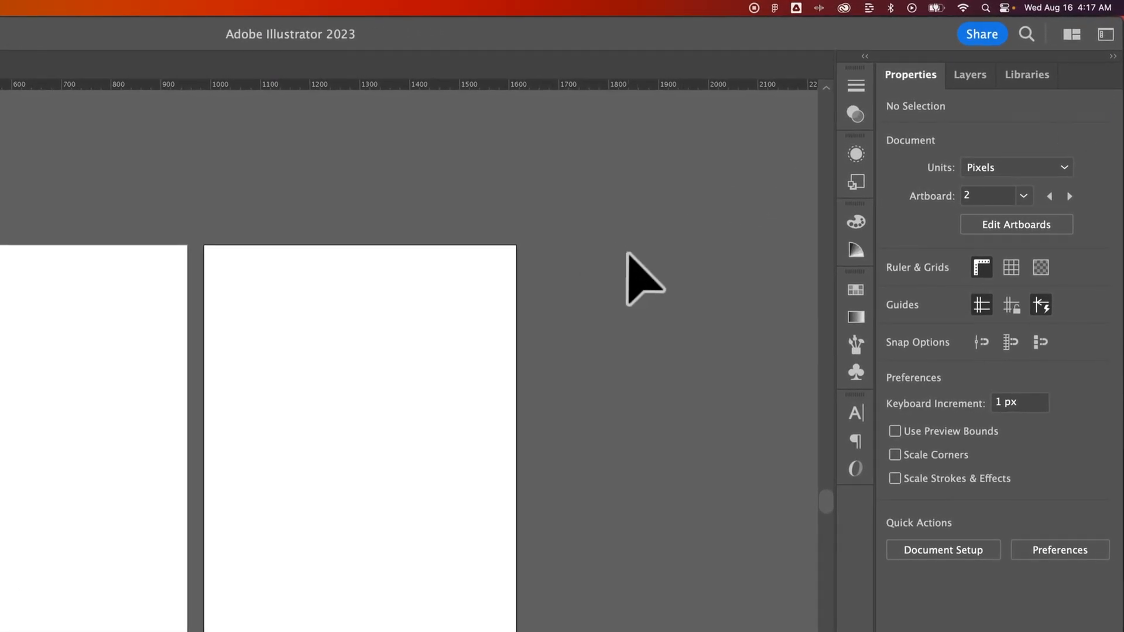
{"action": "mouse_move", "coordinate": [1017, 224]}
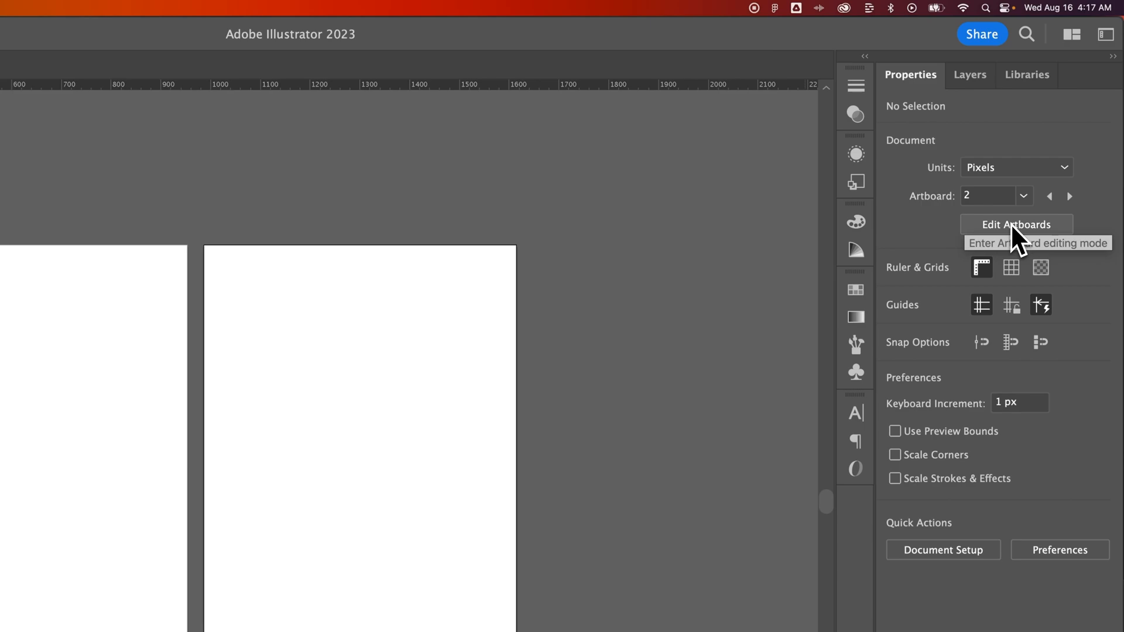
{"action": "left_click", "coordinate": [1017, 224]}
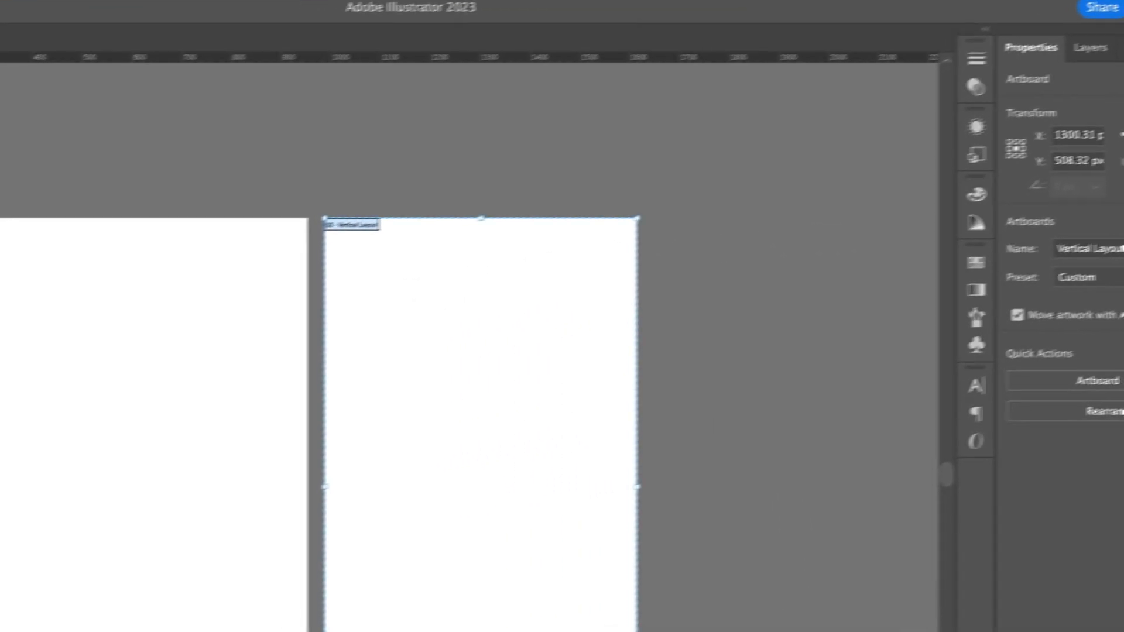